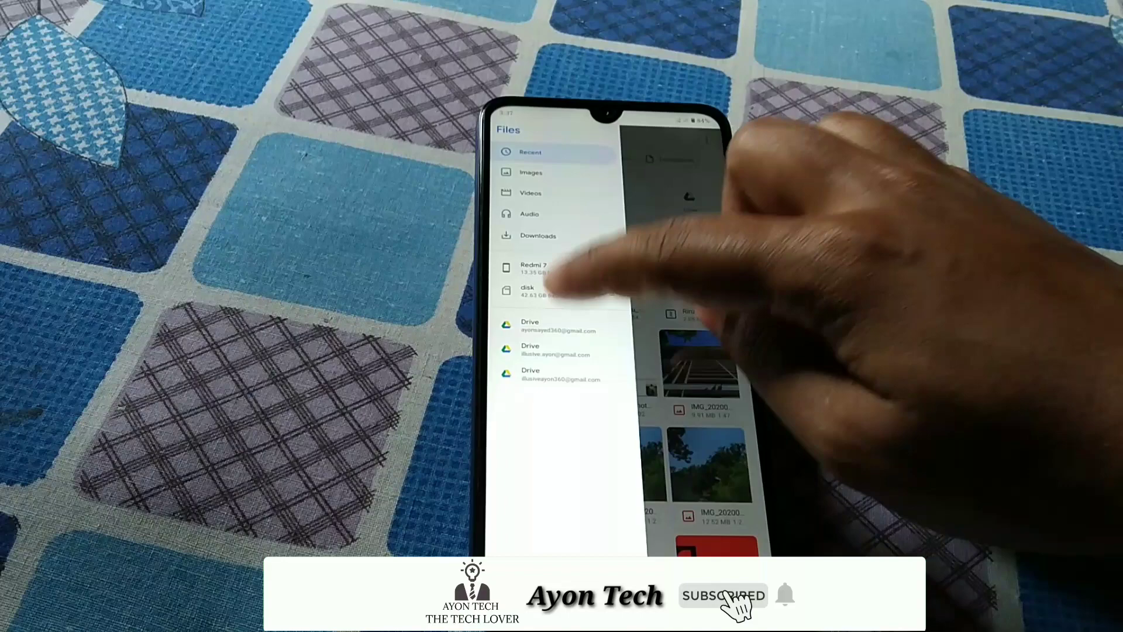
# Open the disk storage in Files and scroll through its folder list
pyautogui.click(530, 289)
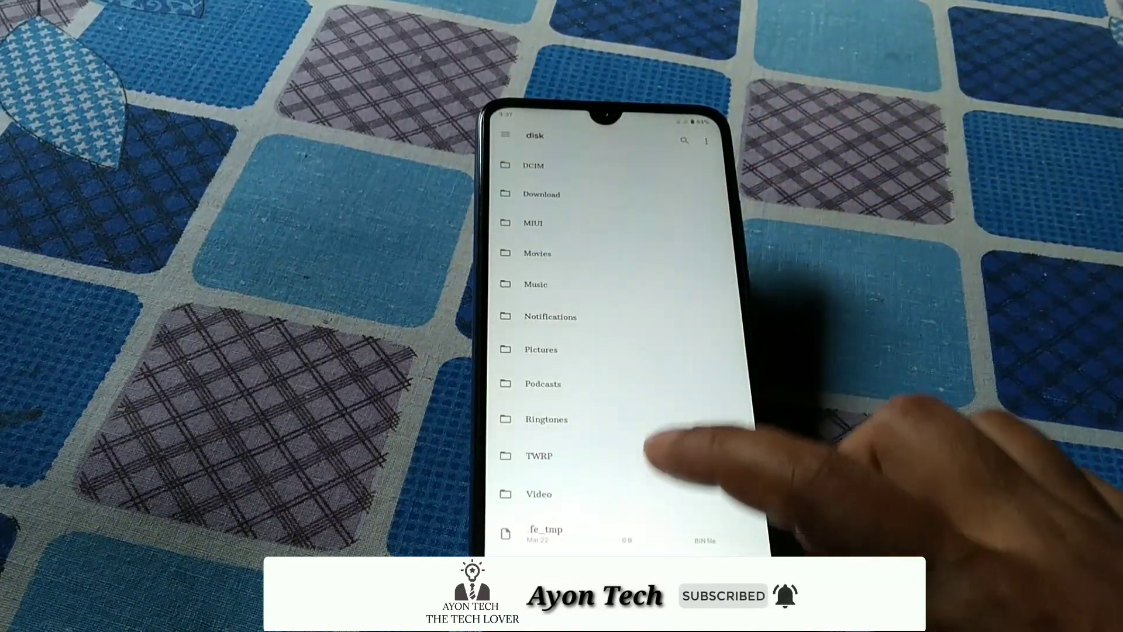
pyautogui.scroll(-3)
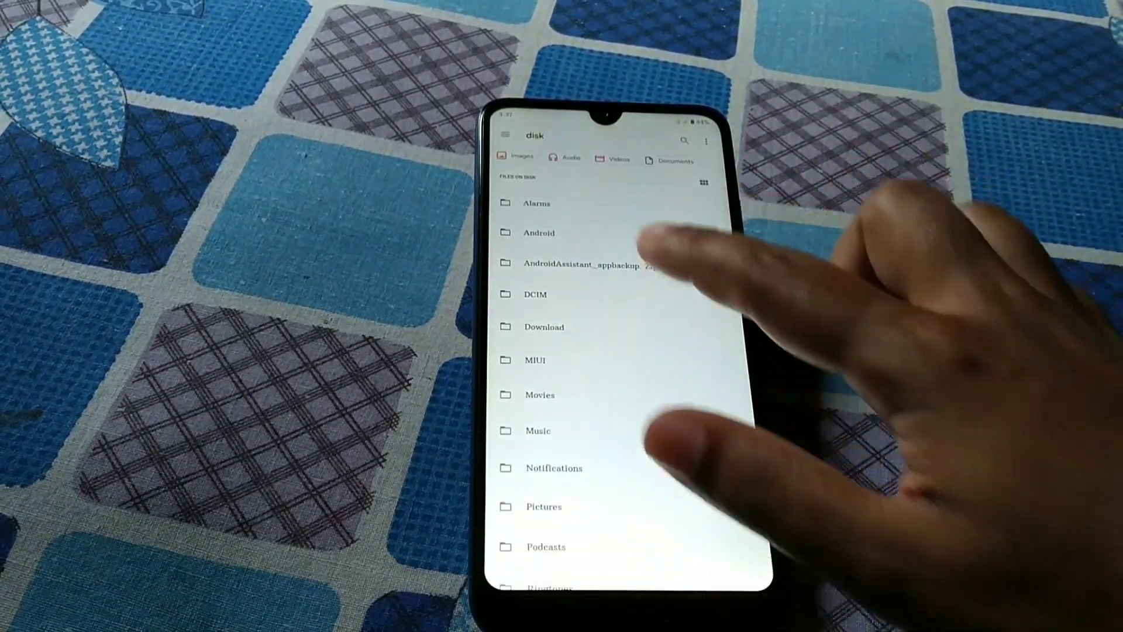
pyautogui.click(580, 266)
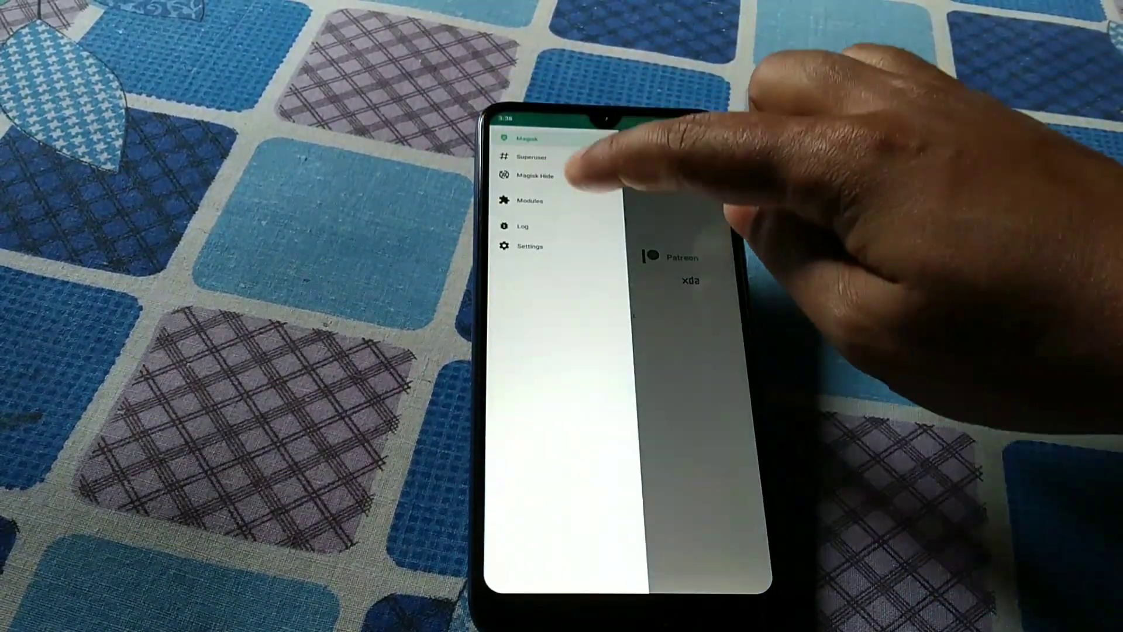
# Go to Magisk's Modules section and install the Riru EdXposed zip from storage
pyautogui.click(535, 201)
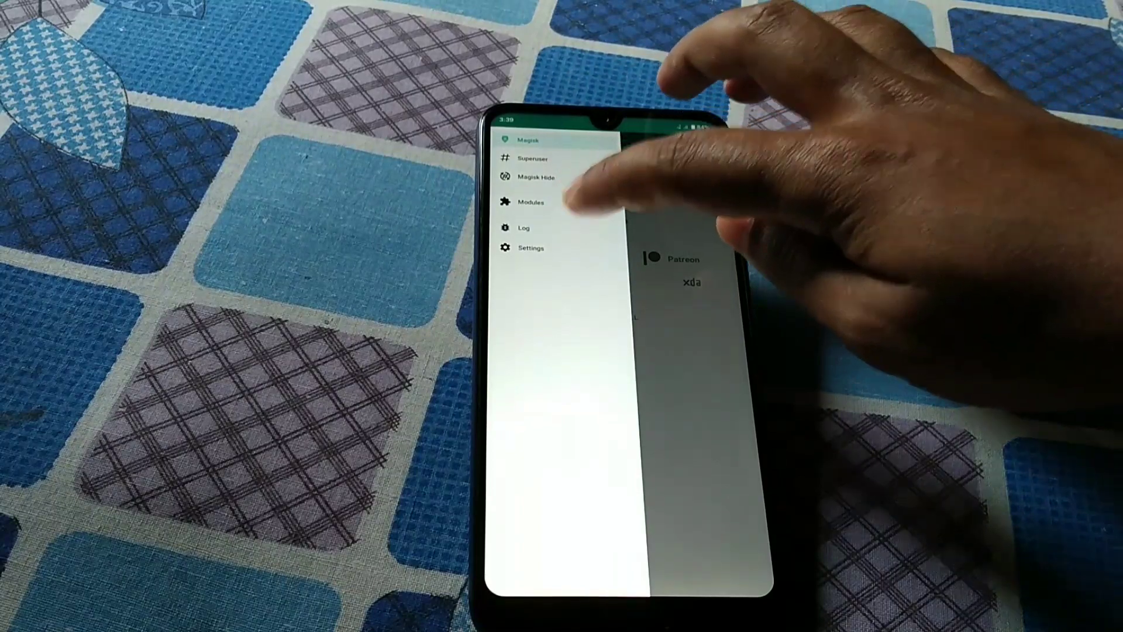
pyautogui.click(533, 202)
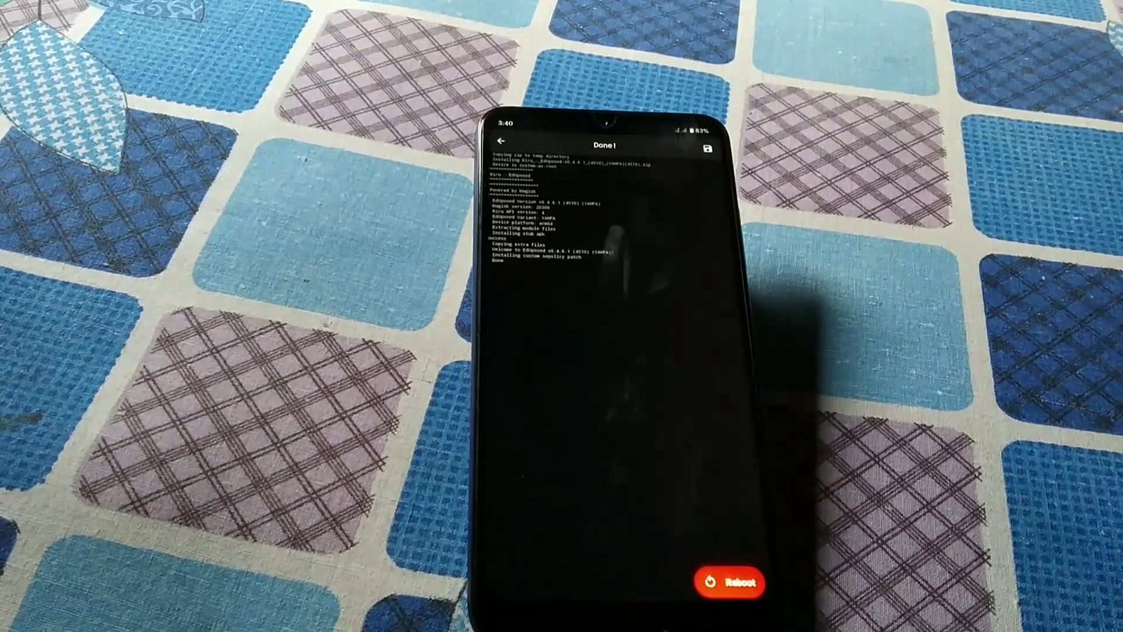
# Reboot from the 'Done!' install log, then launch the Files app again
pyautogui.click(724, 583)
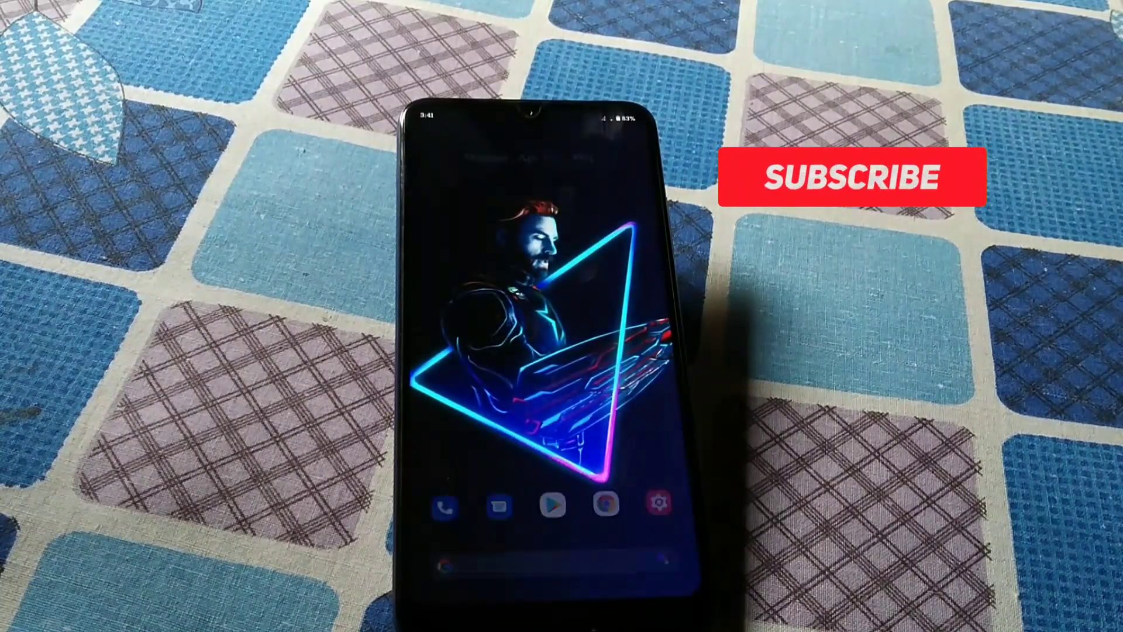
pyautogui.click(850, 179)
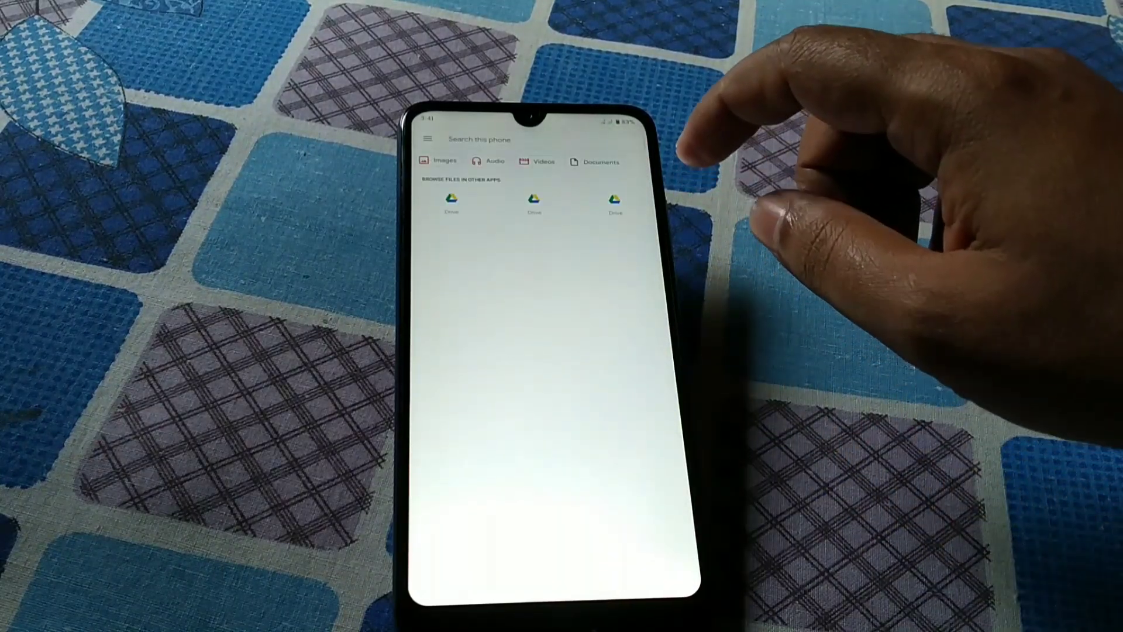
# Choose 'disk' from the Files storage locations menu
pyautogui.click(427, 139)
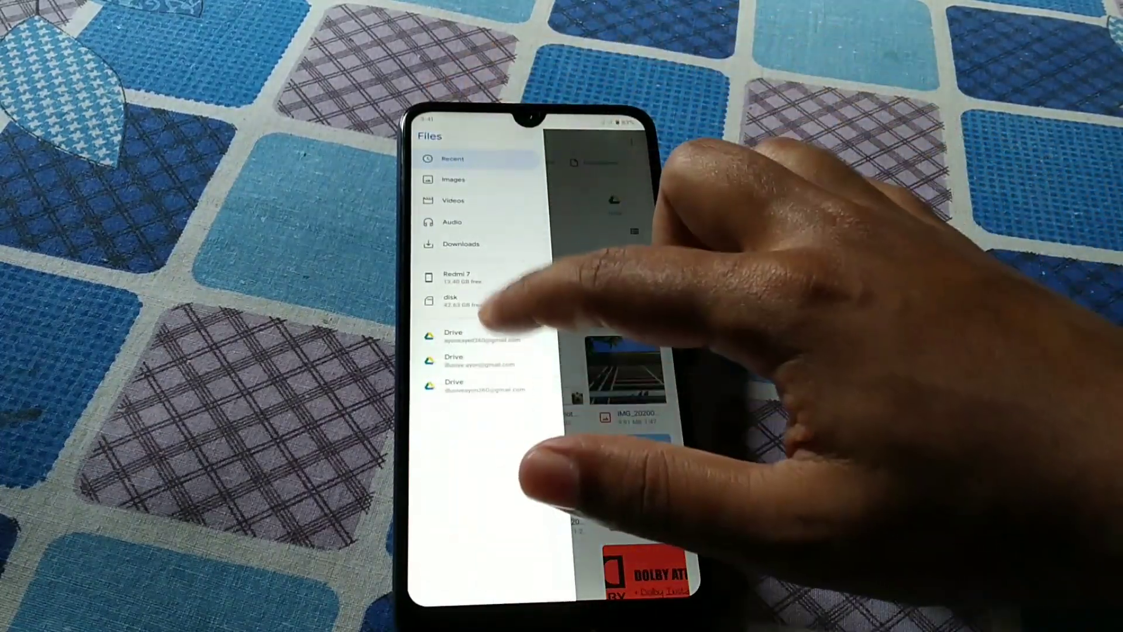
pyautogui.click(449, 302)
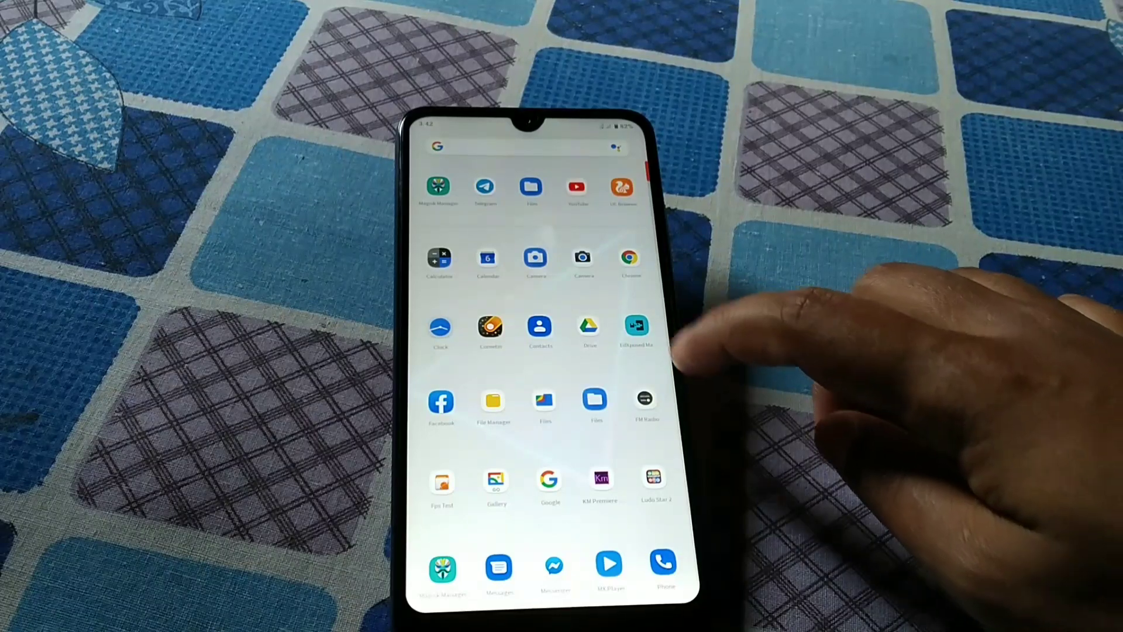
# Launch EdXposed Manager, accept the 'Be careful!' warning, and open its section menu
pyautogui.click(637, 327)
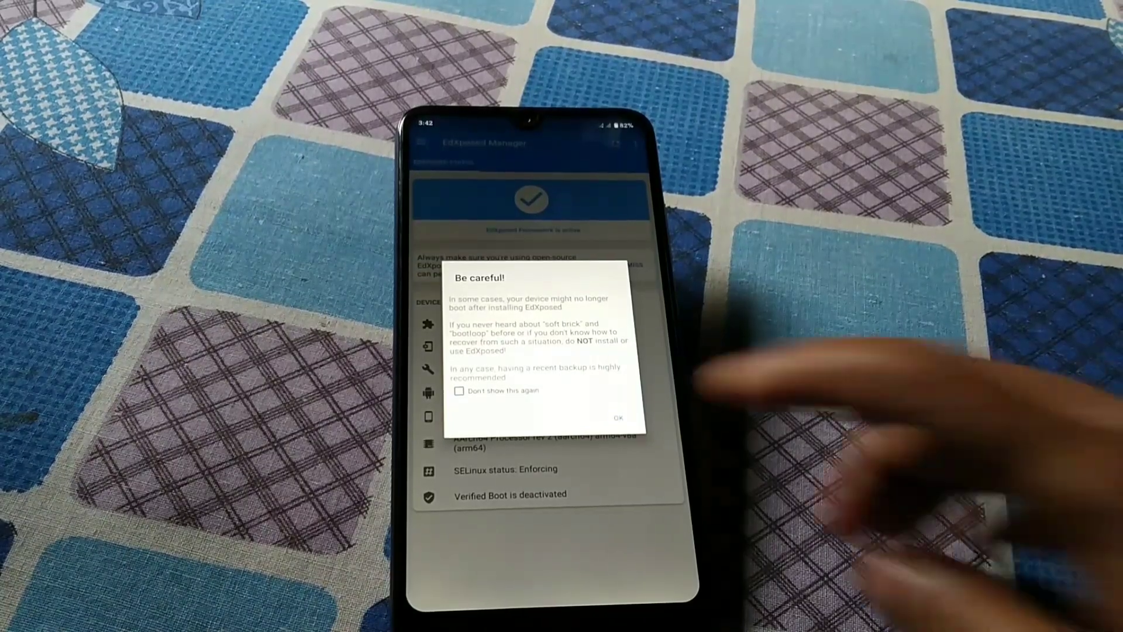
pyautogui.click(619, 418)
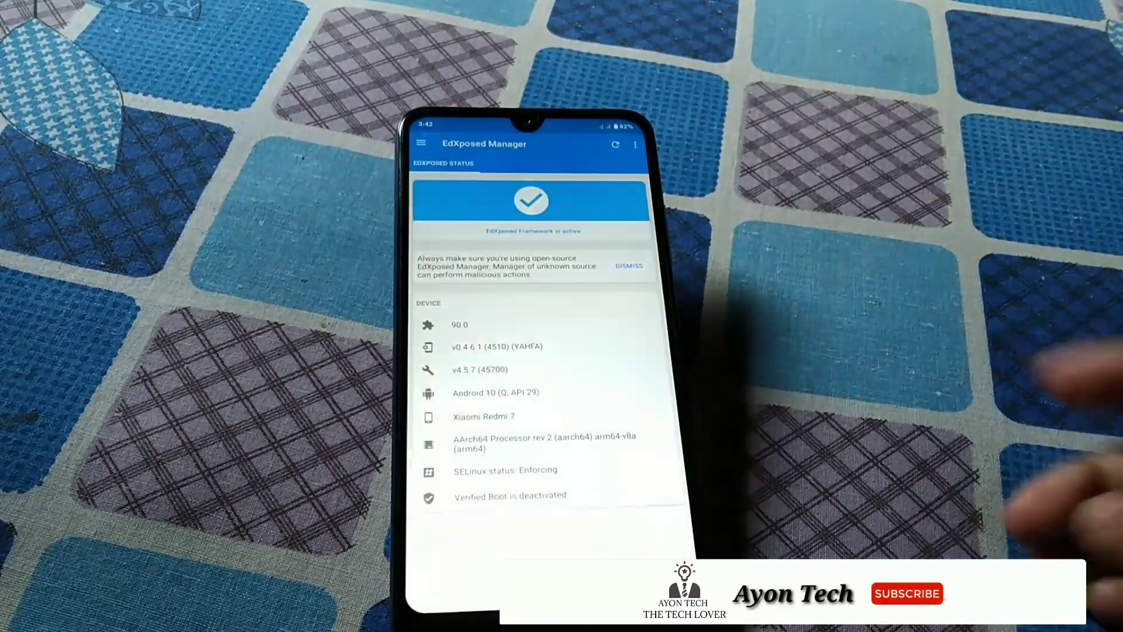
pyautogui.click(422, 143)
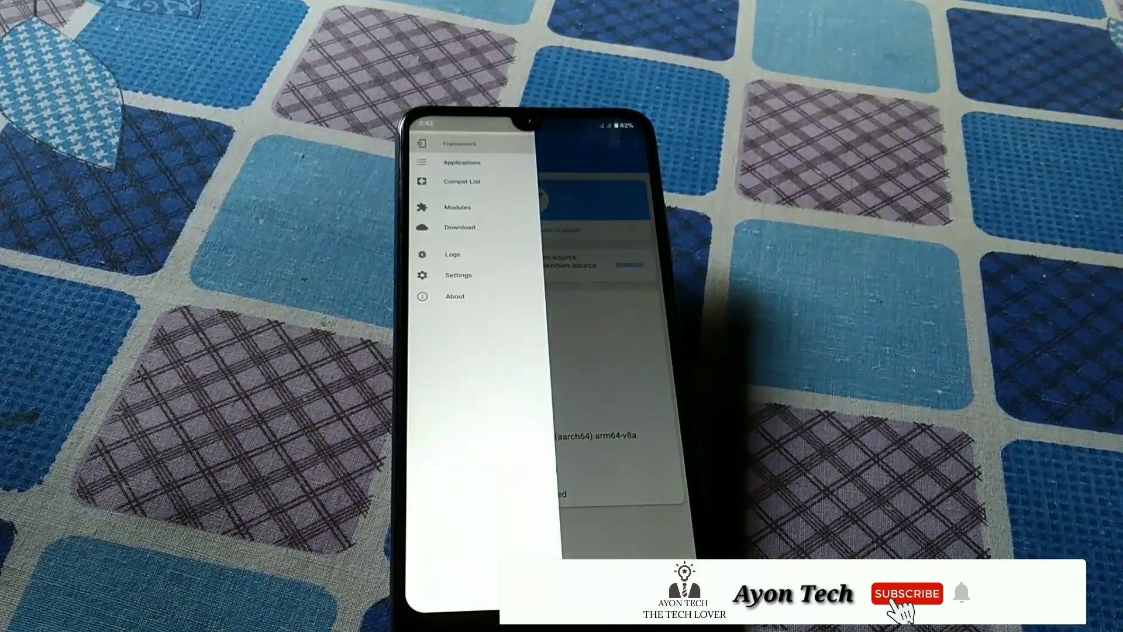